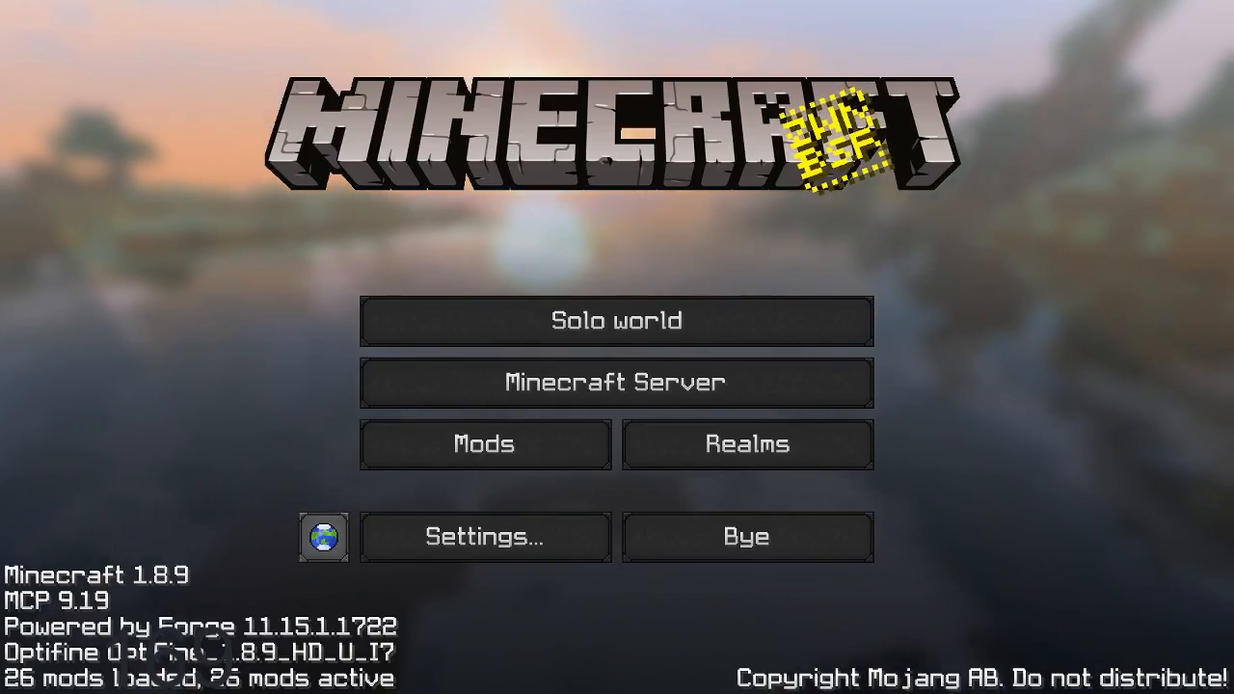
Step: Open the Play Multiplayer server list showing the saved servers, including Factions
left_click(616, 383)
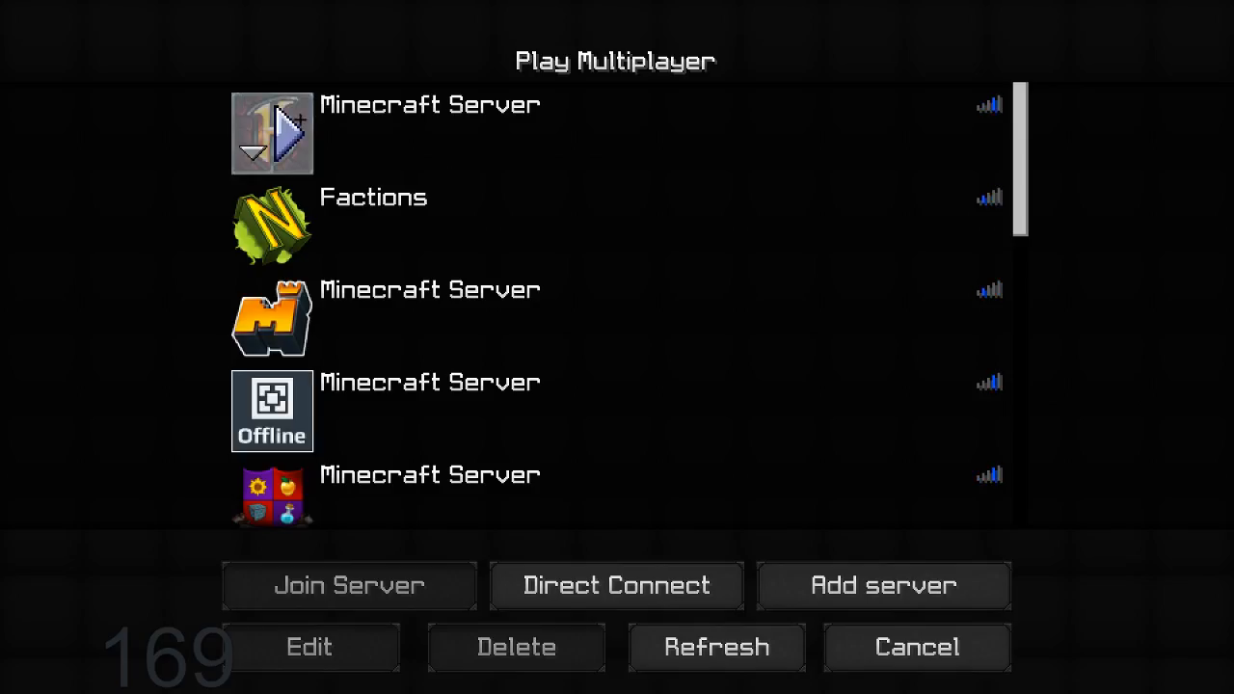
left_click(348, 585)
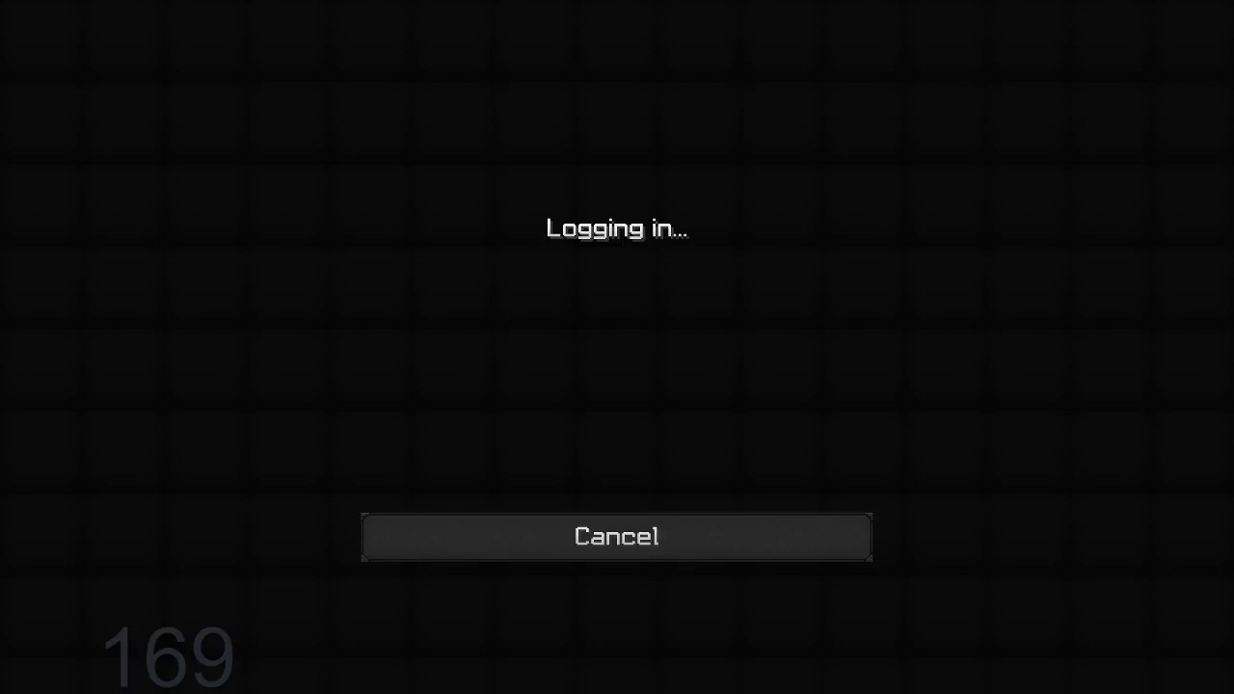
mouse_move(535, 523)
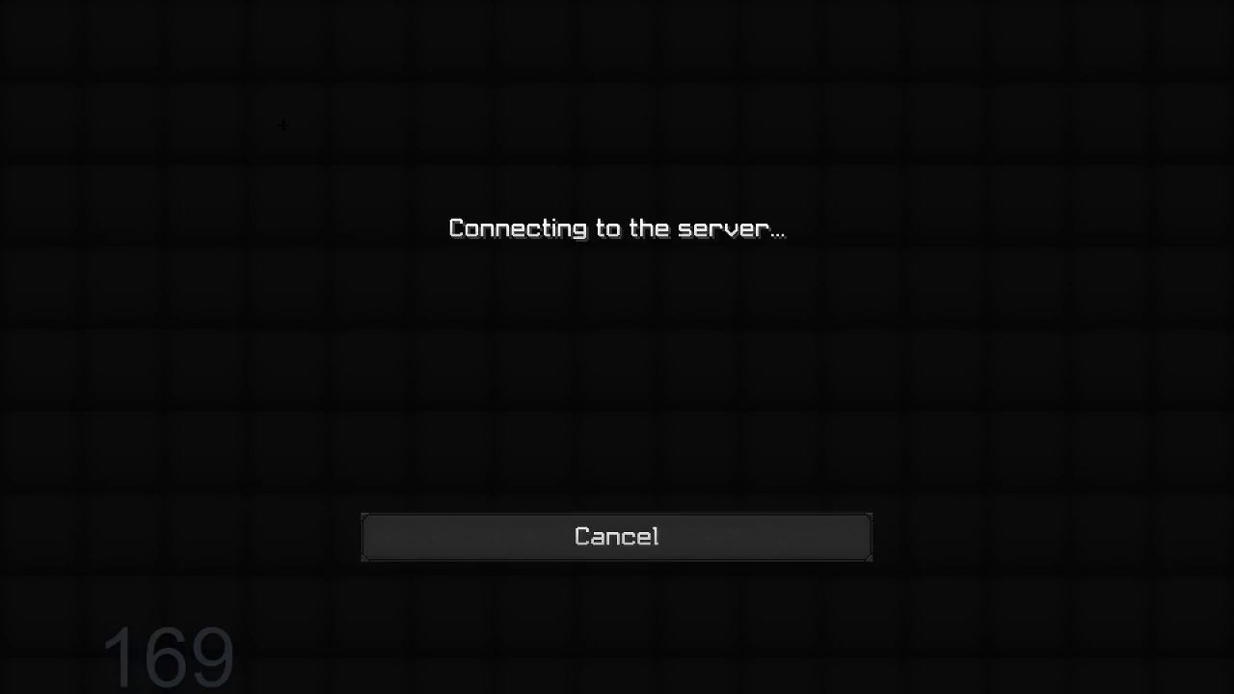
mouse_move(617, 347)
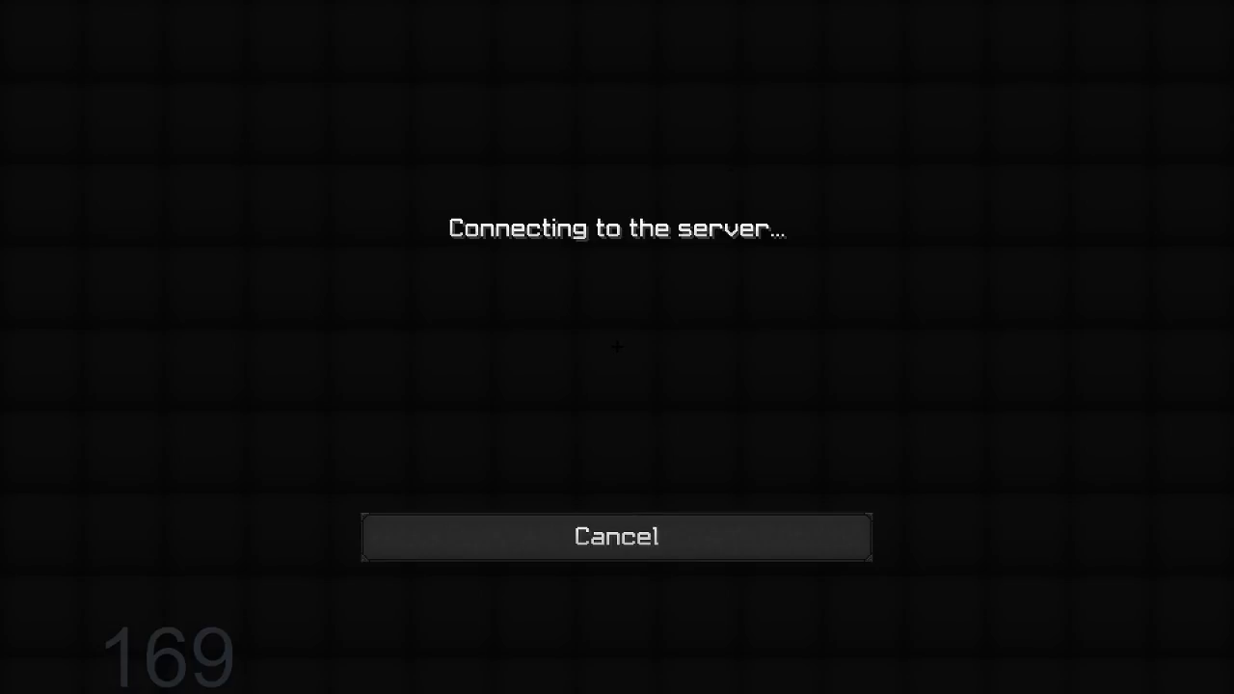
mouse_move(761, 180)
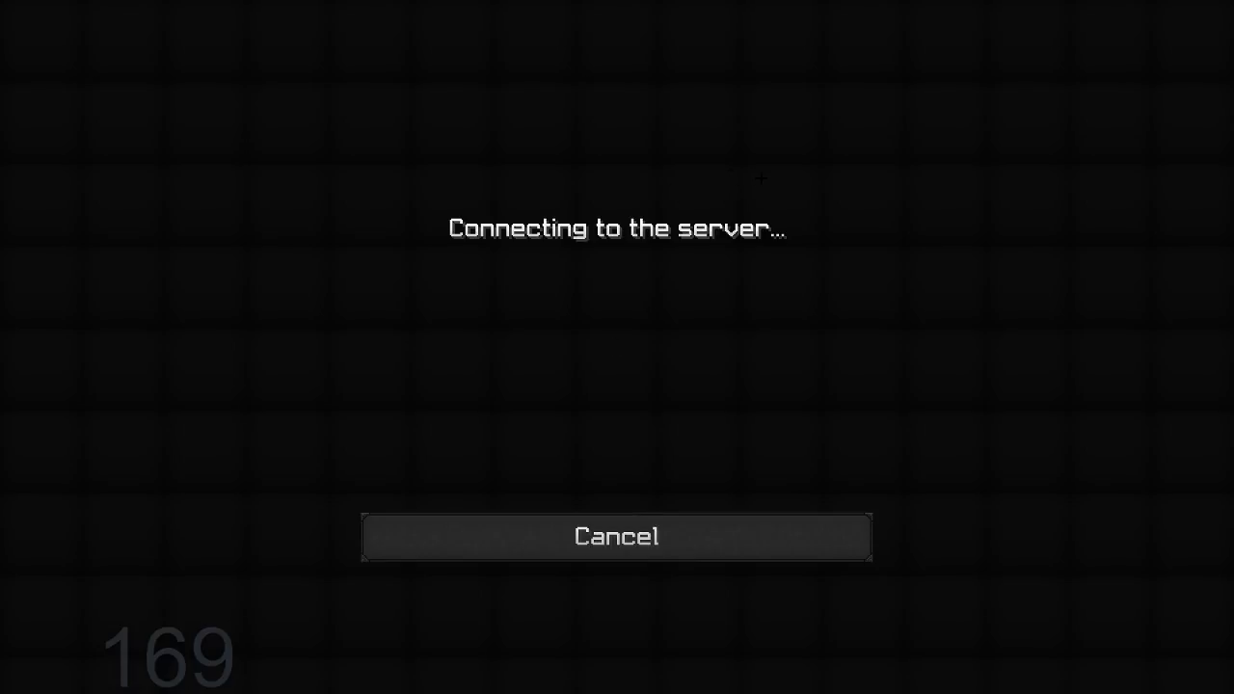